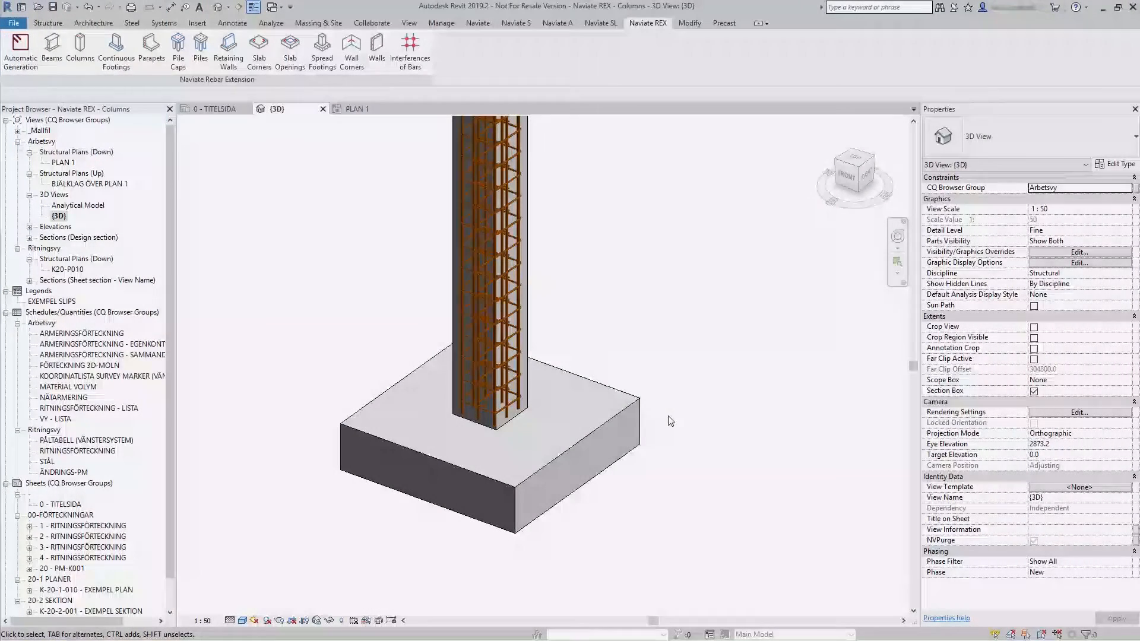
Select the spread footing under the column and start Naviate REX Spread Footings.
left_click(634, 406)
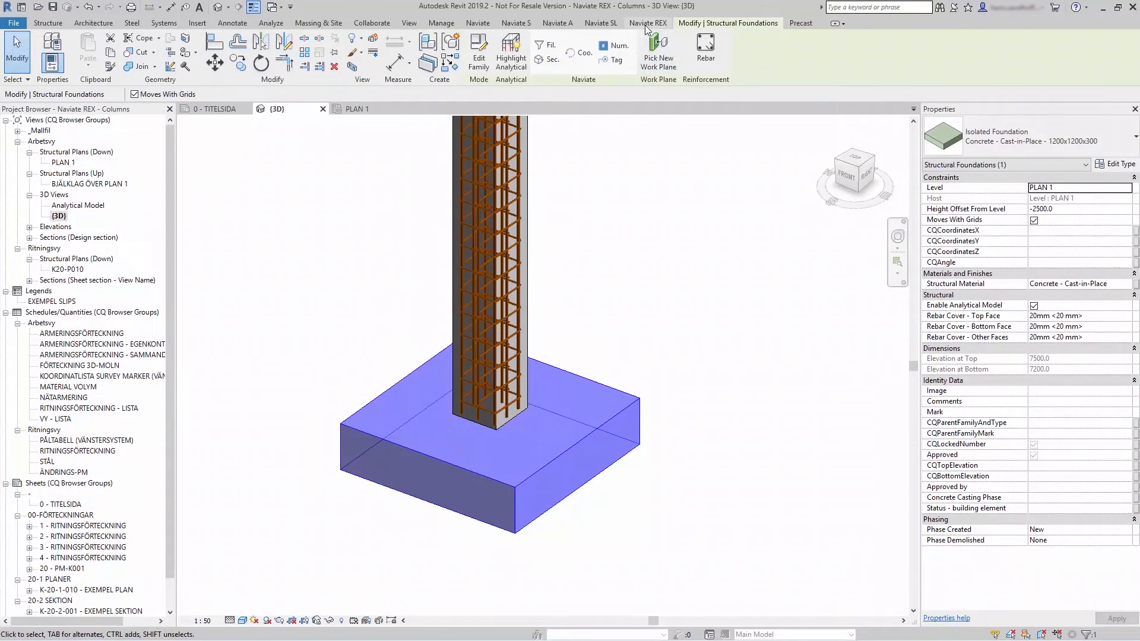
left_click(648, 23)
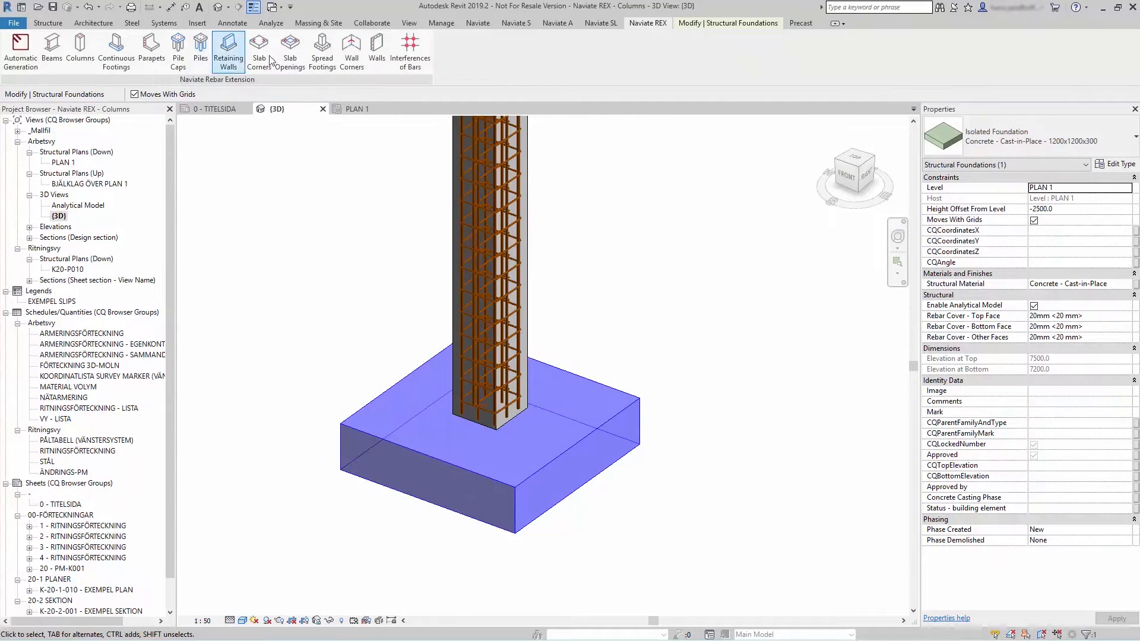
left_click(322, 52)
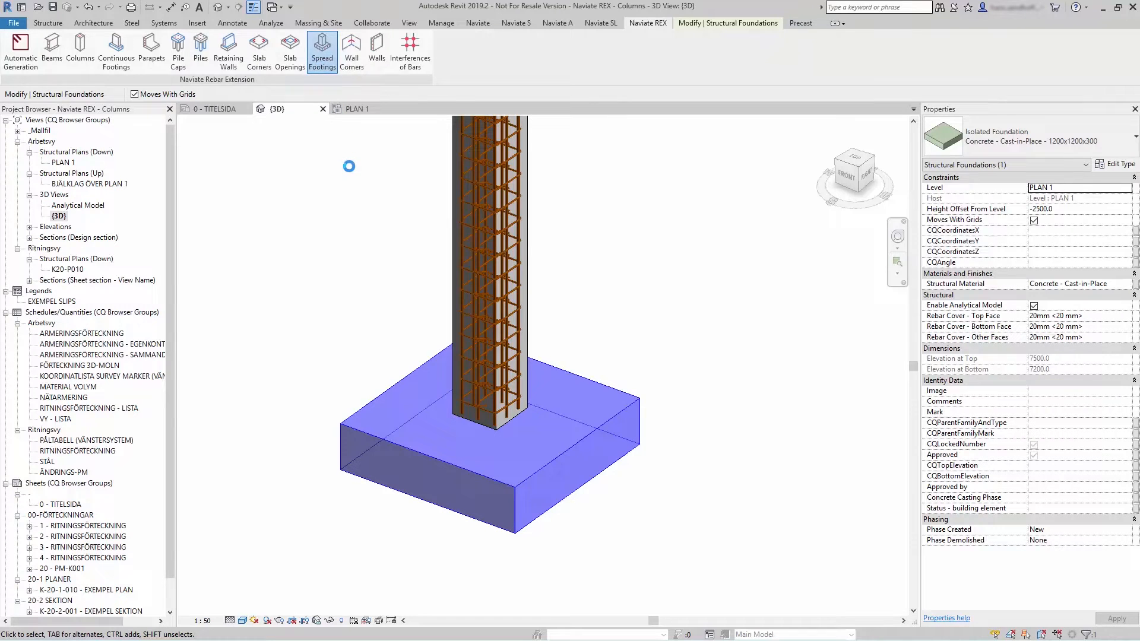
Review the footing geometry and the bottom bars: 16 K500C-T at 80 mm.
left_click(321, 51)
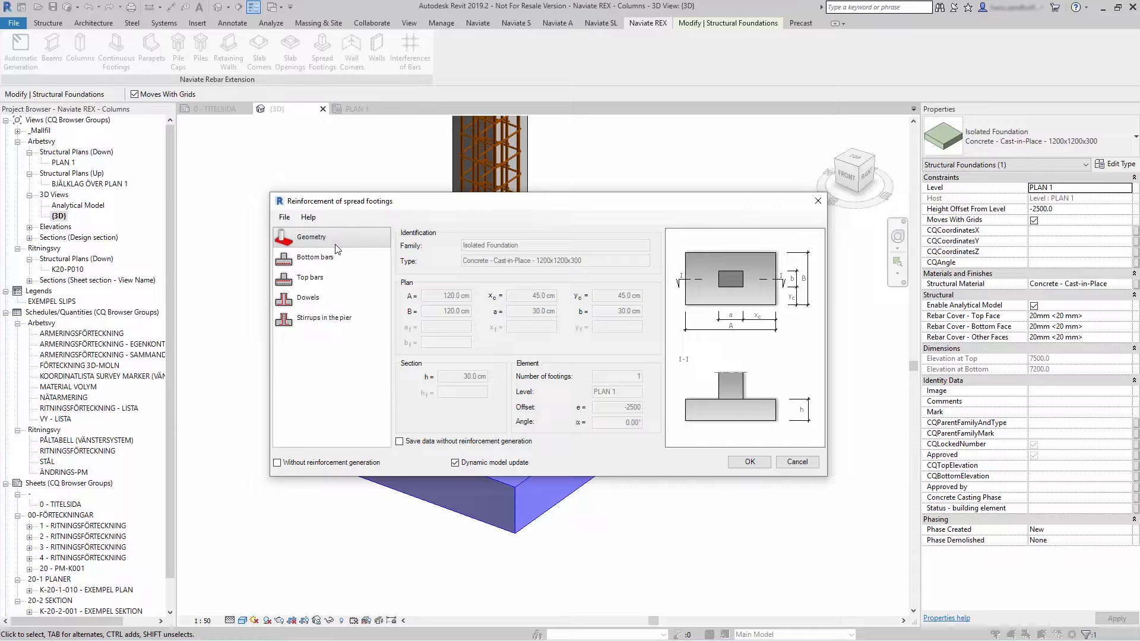
left_click(314, 256)
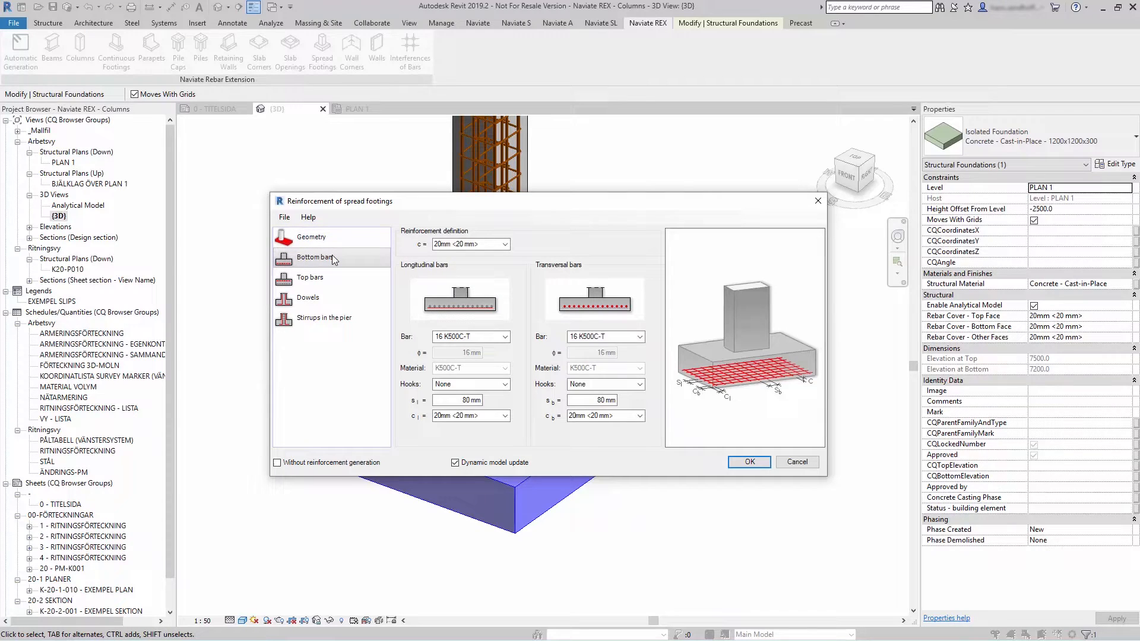
mouse_move(500, 277)
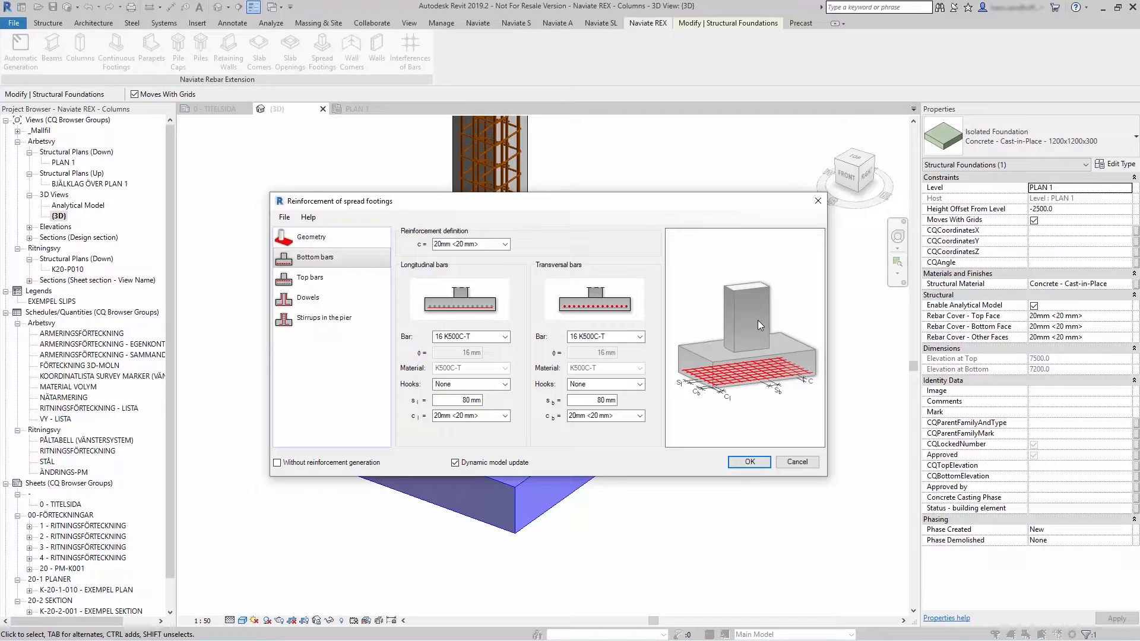
mouse_move(479, 265)
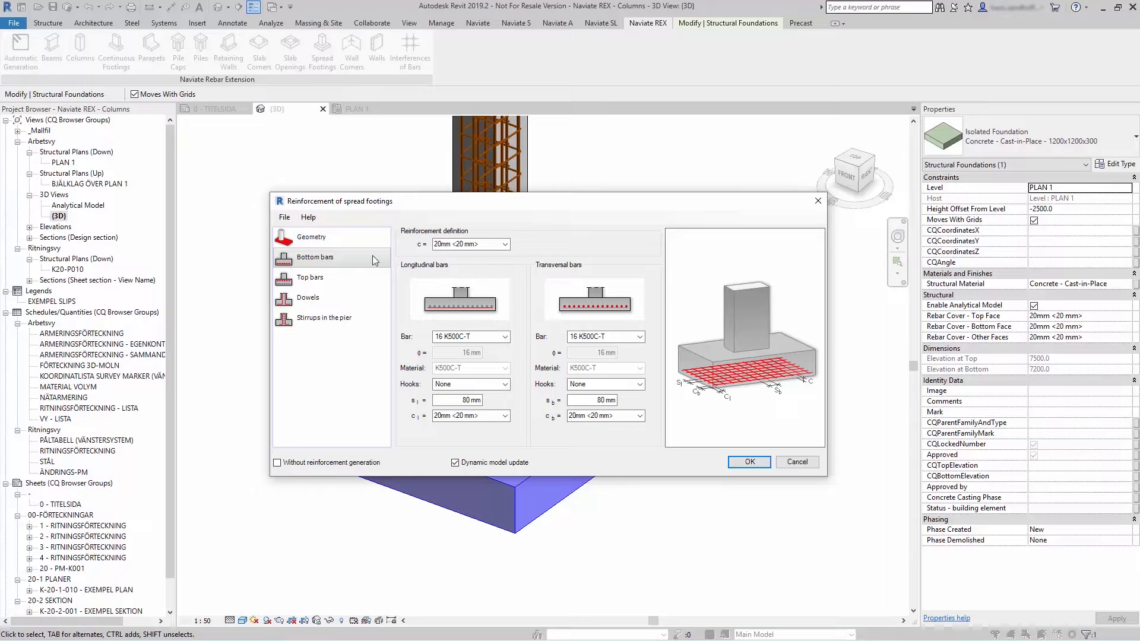
mouse_move(378, 260)
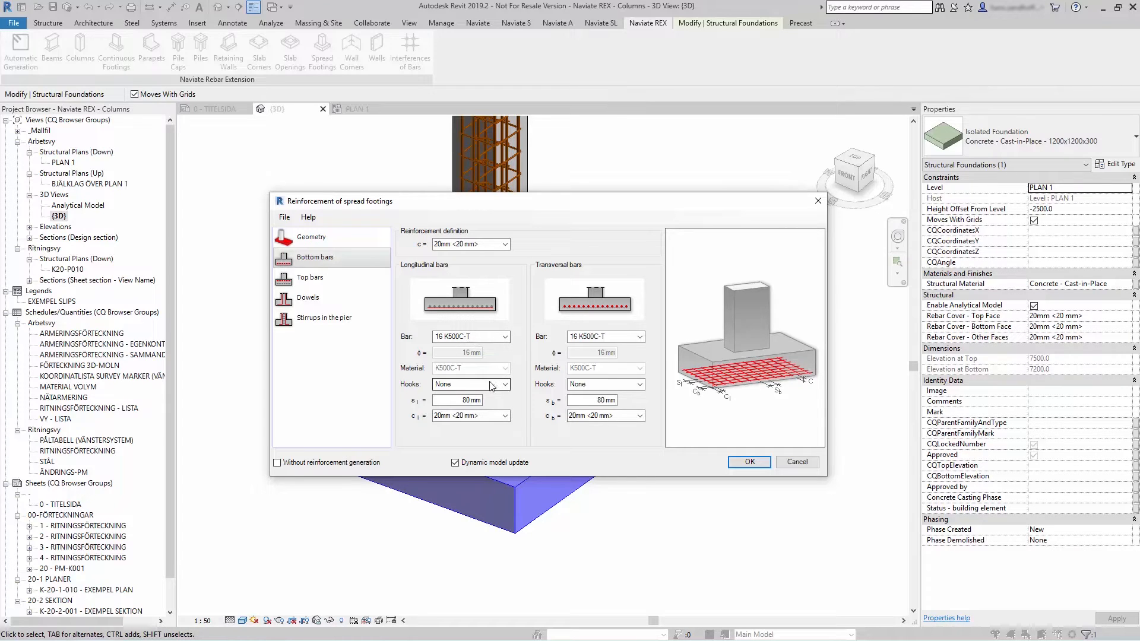
mouse_move(478, 391)
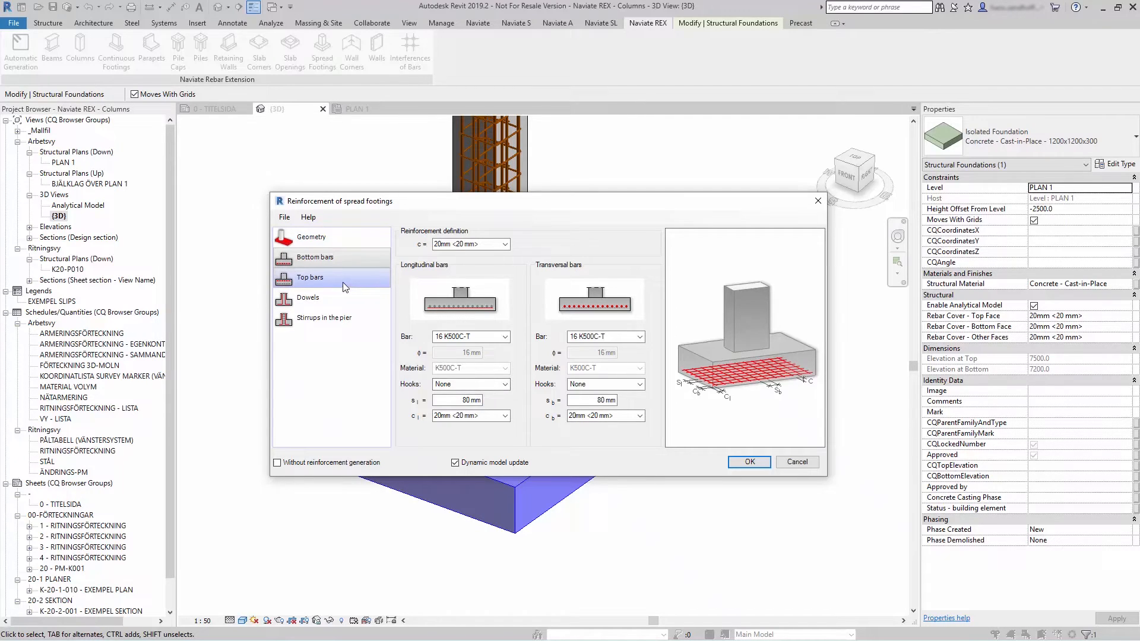
Enable top reinforcement of 16 K500C-T bars at 80 mm both ways.
left_click(437, 245)
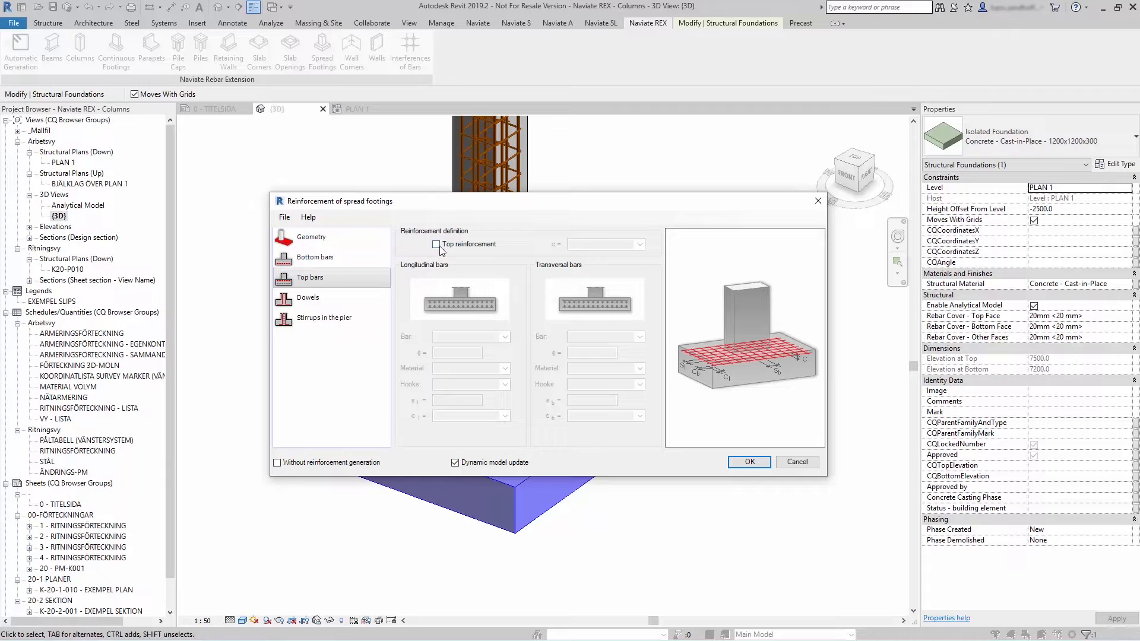
left_click(436, 244)
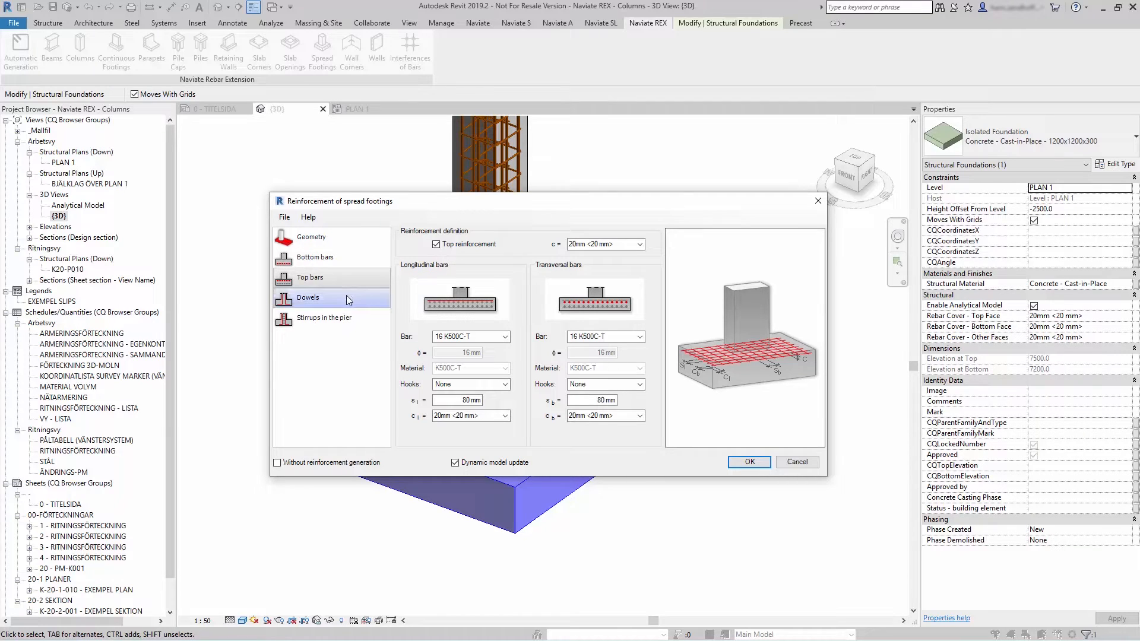
left_click(308, 298)
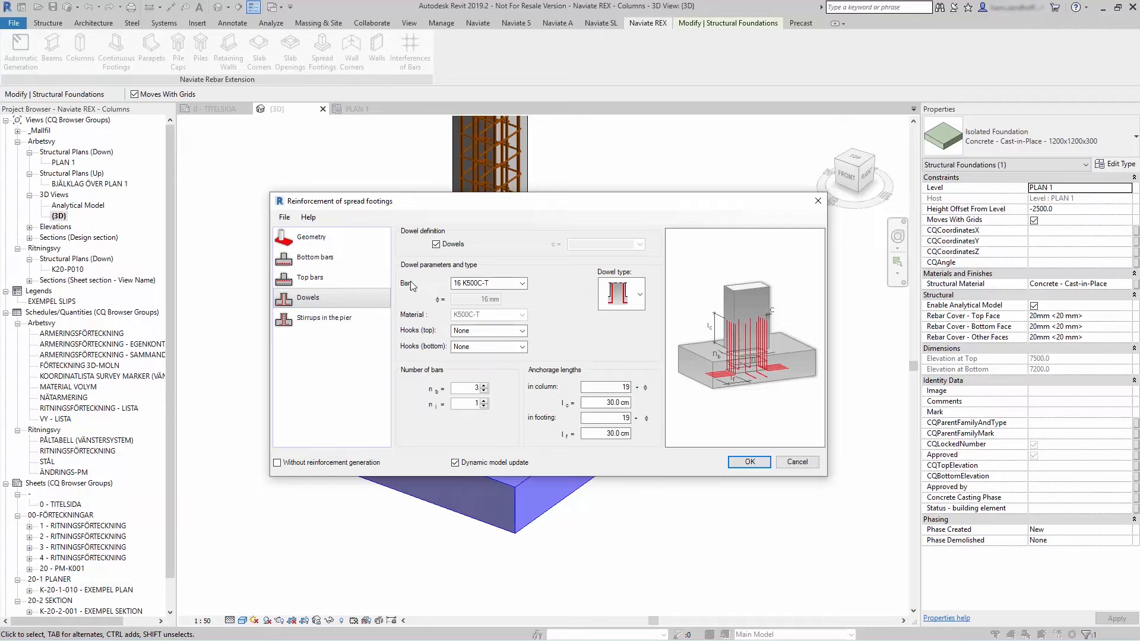
mouse_move(551, 278)
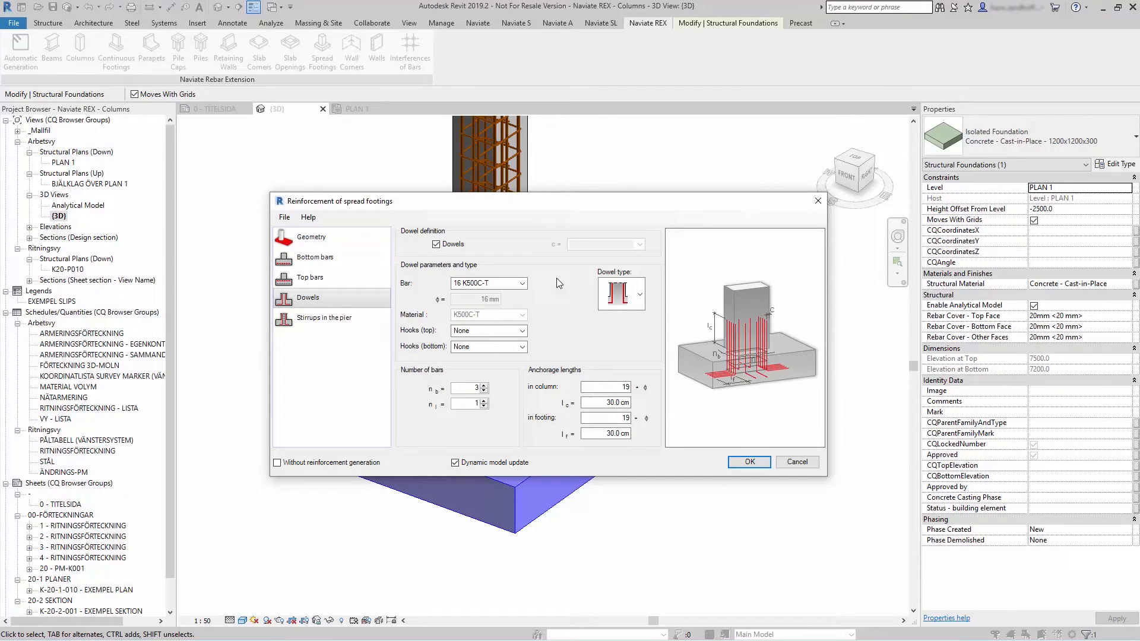
Change the dowel bar from 16 K500C-T to 12 K500C-T, giving 22.5 cm anchorage.
left_click(638, 294)
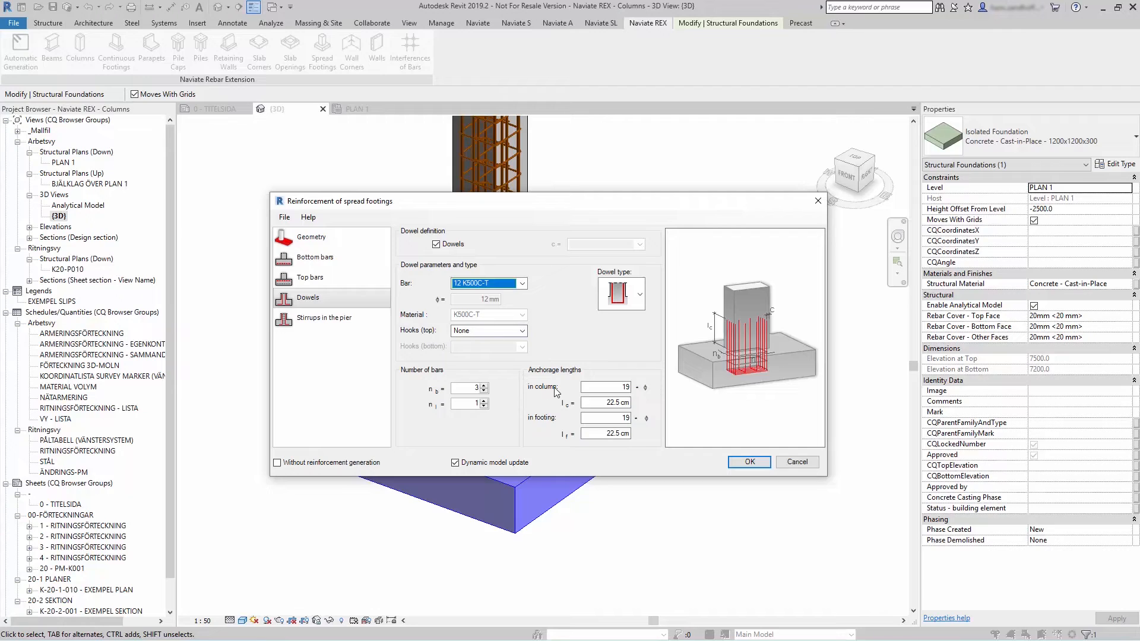
Keep pier stirrups at 16 K500C-T, 60 mm, and confirm with OK.
left_click(324, 318)
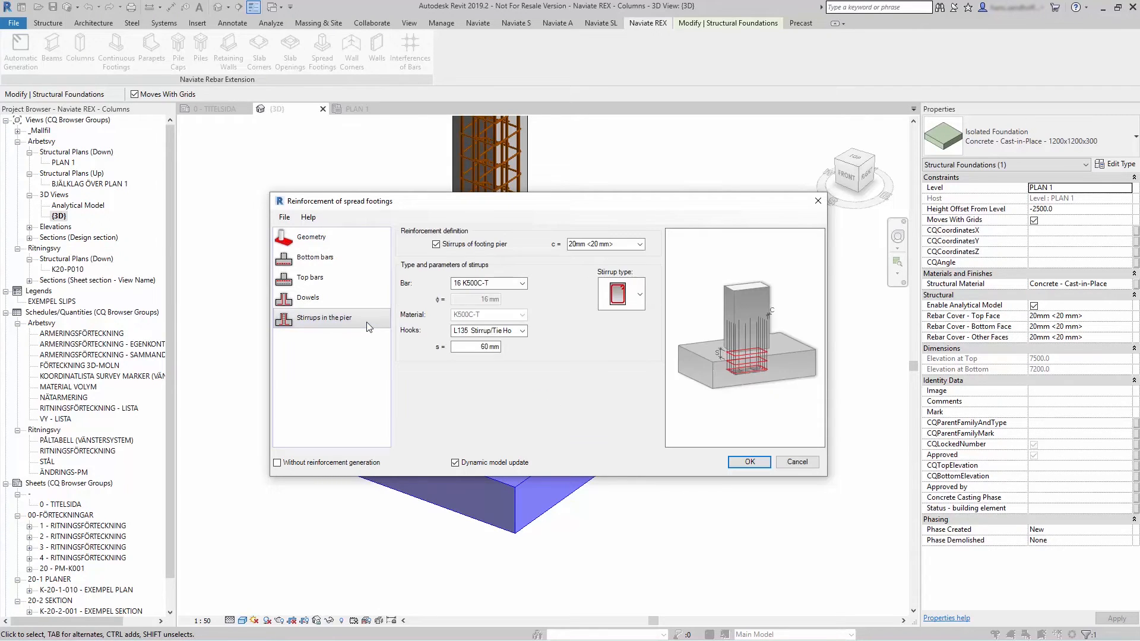
mouse_move(567, 331)
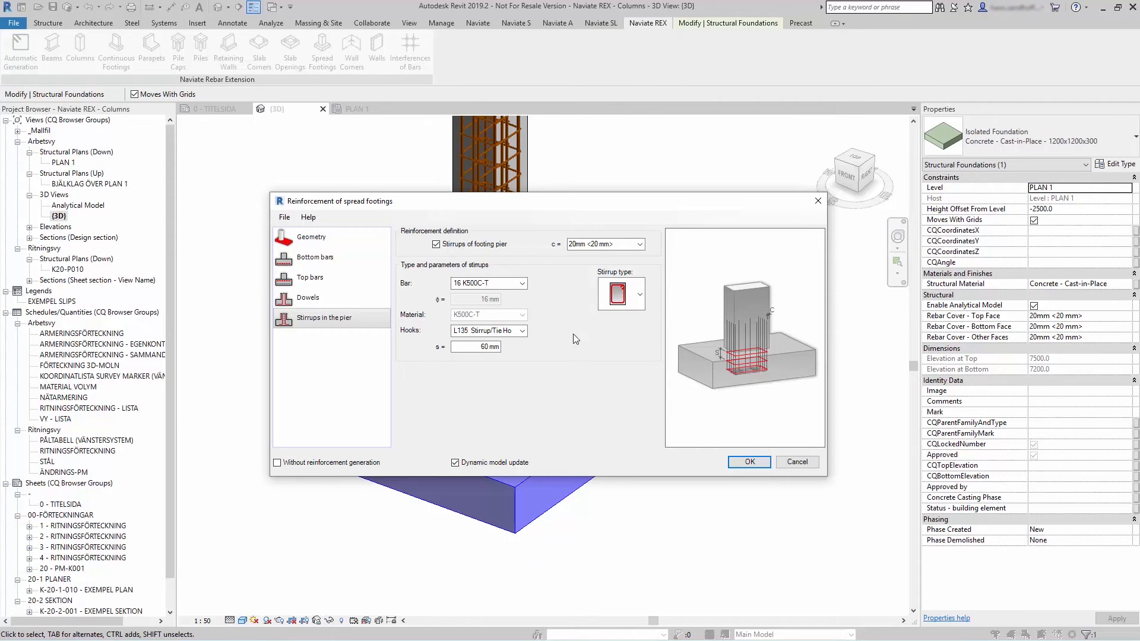
left_click(748, 463)
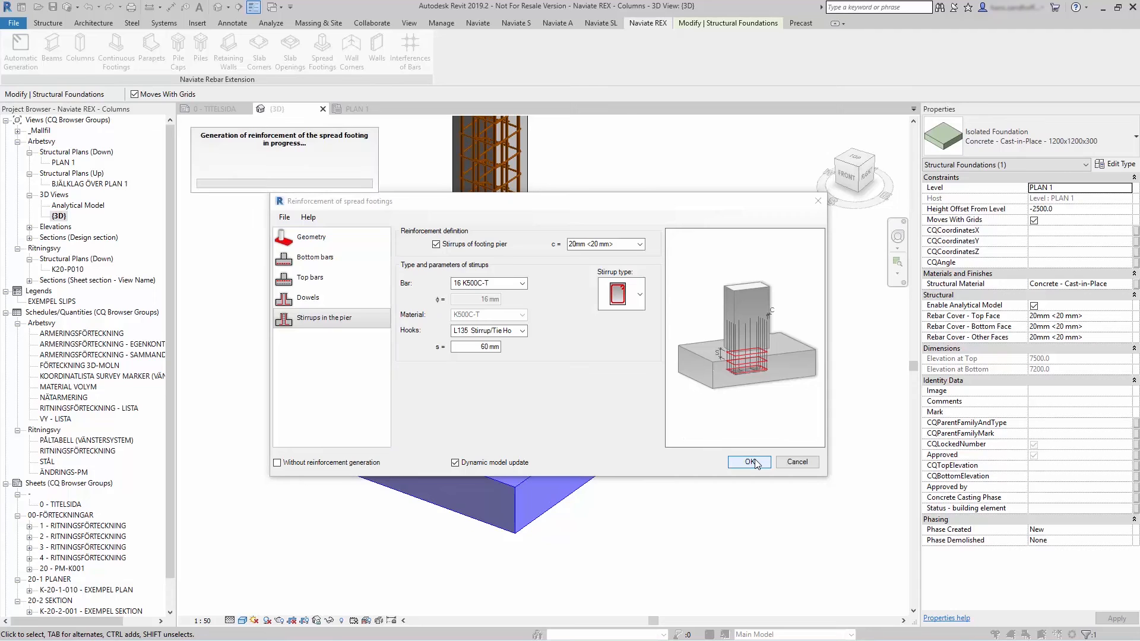
left_click(749, 462)
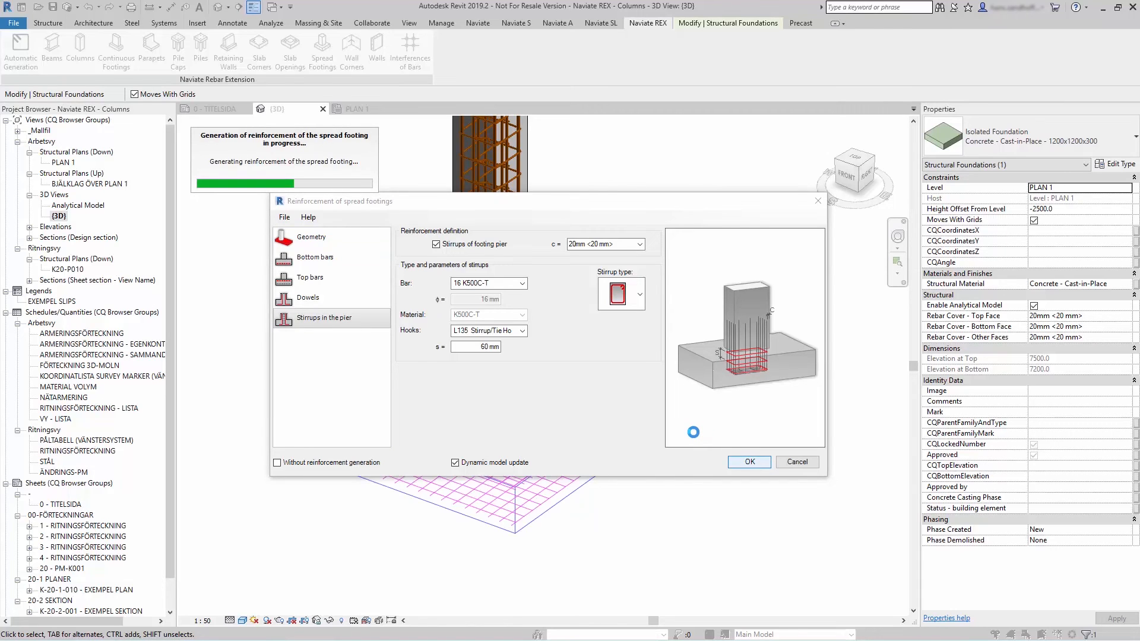